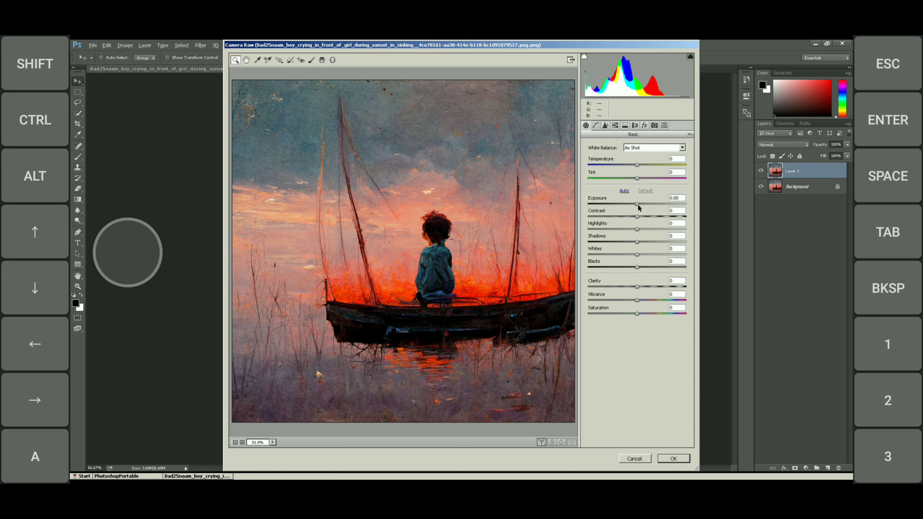
- Drag the Camera Raw Exposure slider to +0.65 on the sunset boat painting
drag(637, 204, 644, 204)
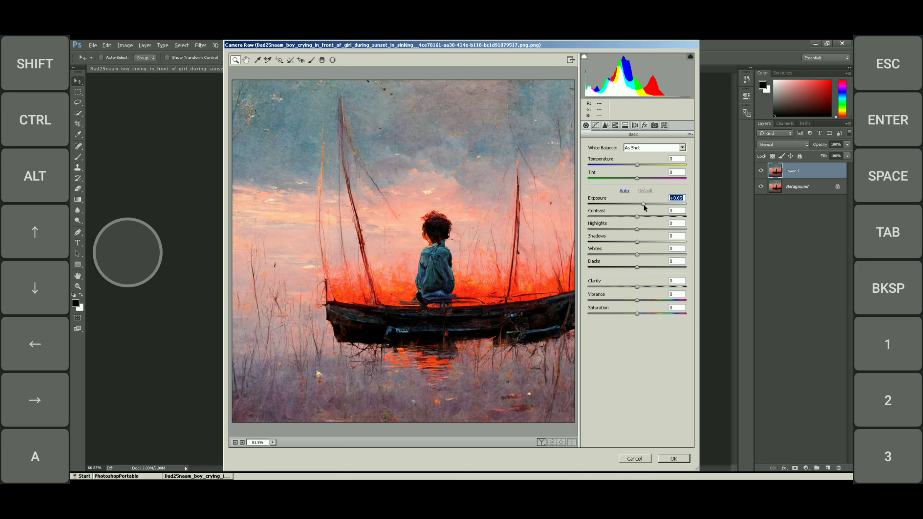
drag(643, 204, 625, 204)
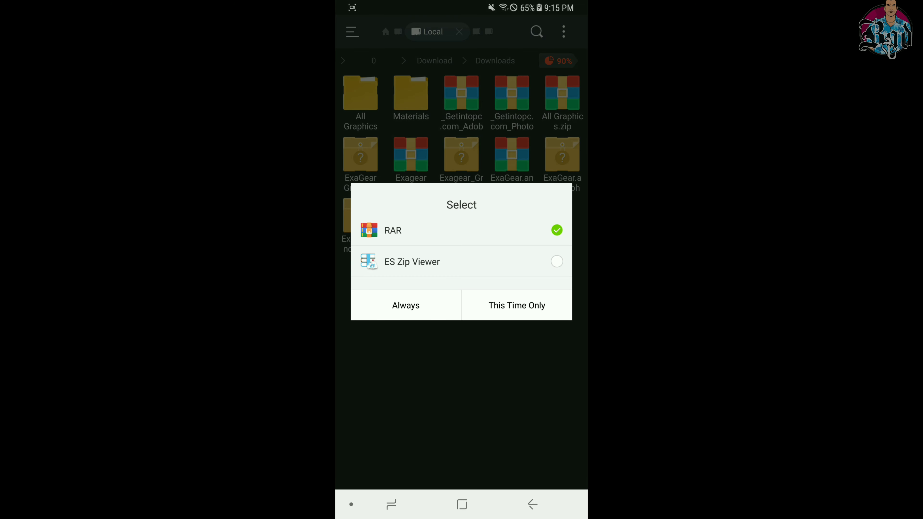
- Open the Photoshop CC 2015 portable archive with RAR this once and extract its contents
click(517, 305)
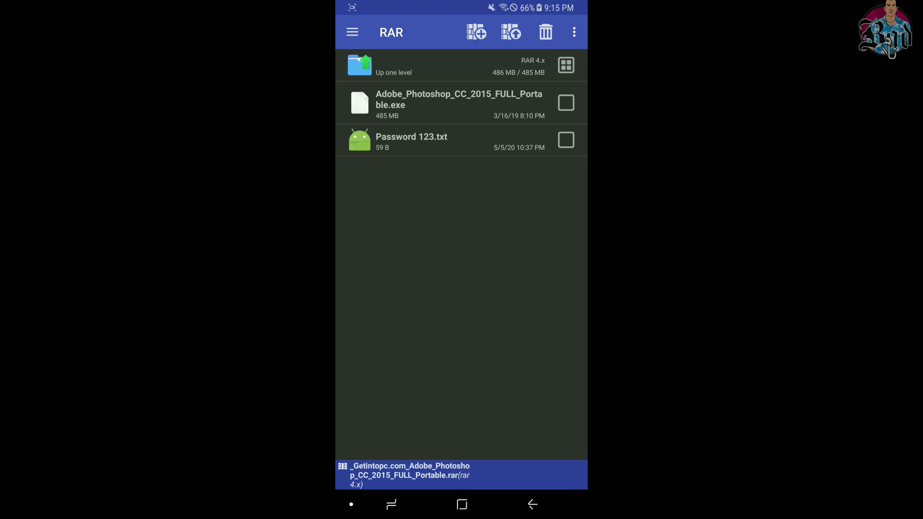
click(510, 32)
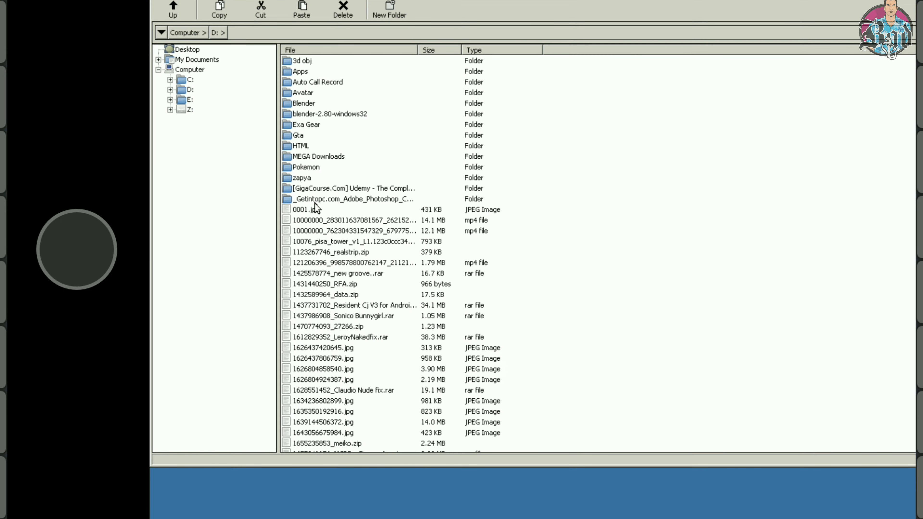
- Open the _Getintopc Photoshop folder on D: and run the portable installer .exe
double_click(346, 199)
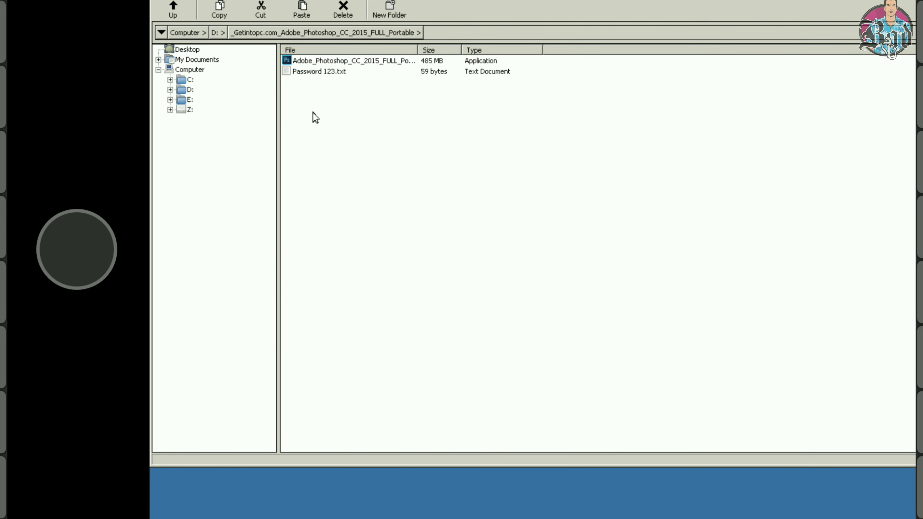
right_click(338, 62)
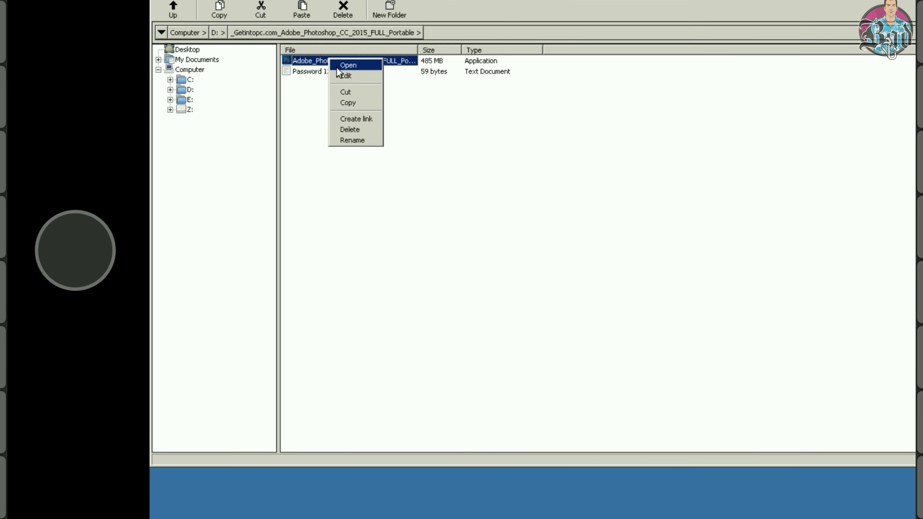
click(350, 66)
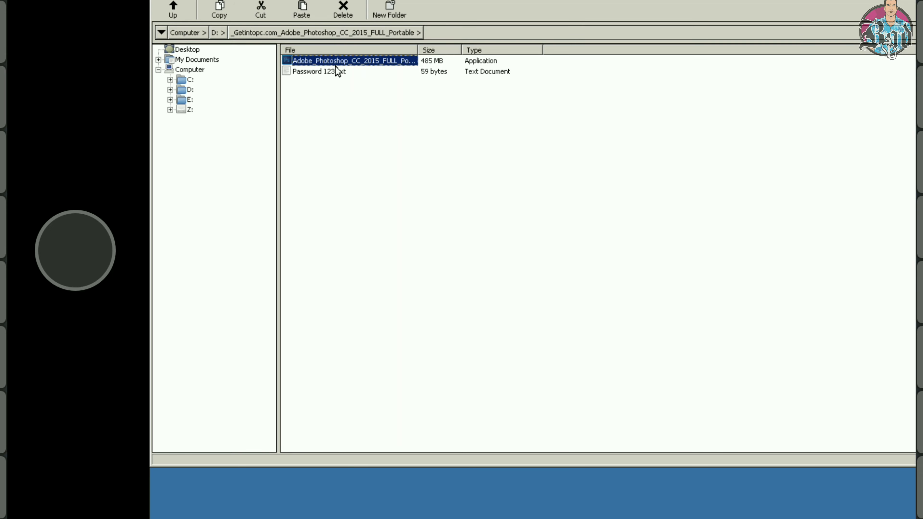
double_click(352, 61)
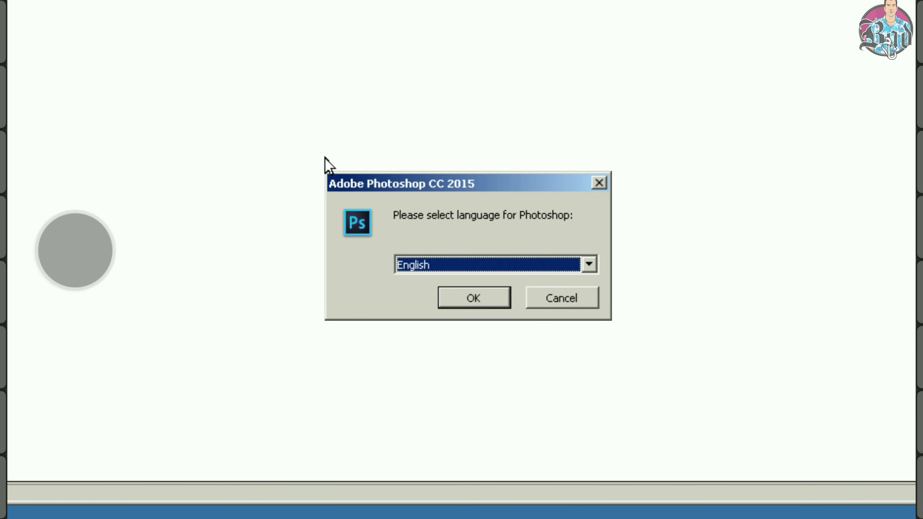
- Confirm English, pass the welcome page, accept the license and select Photoshop x86 (32-bit)
click(473, 297)
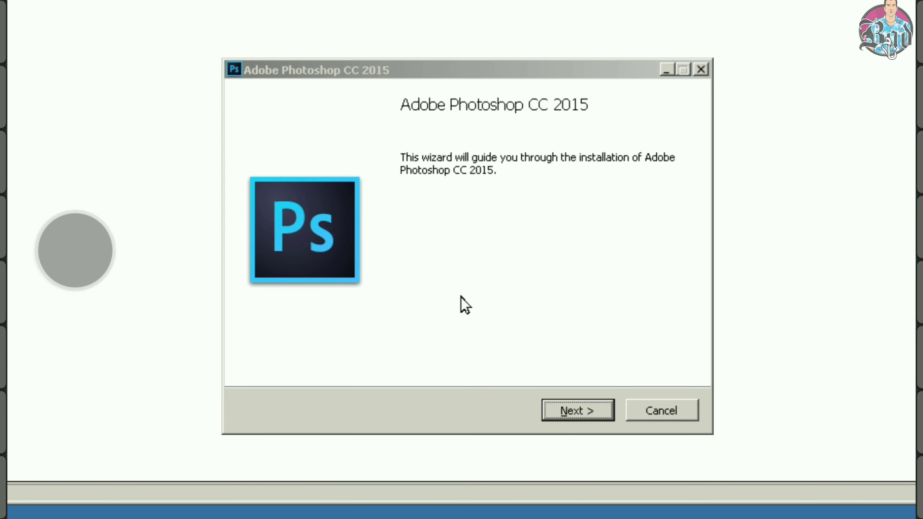
click(576, 411)
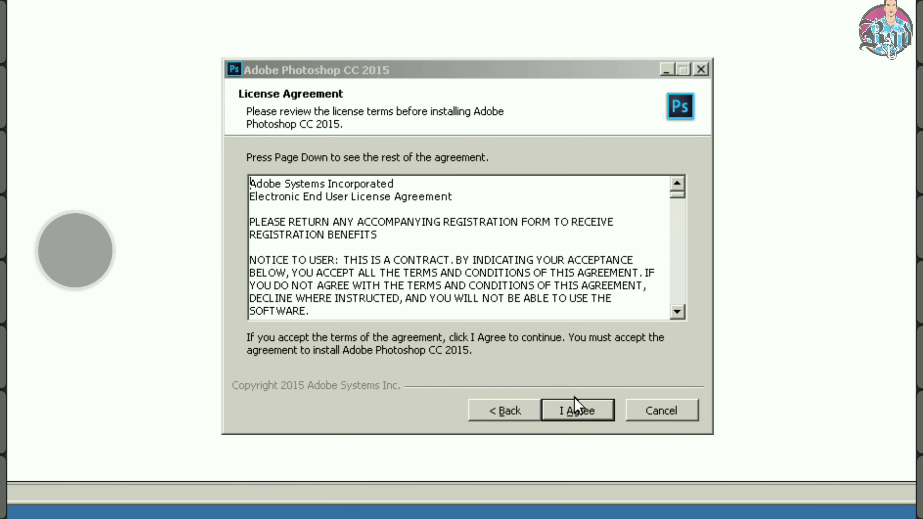
mouse_move(625, 403)
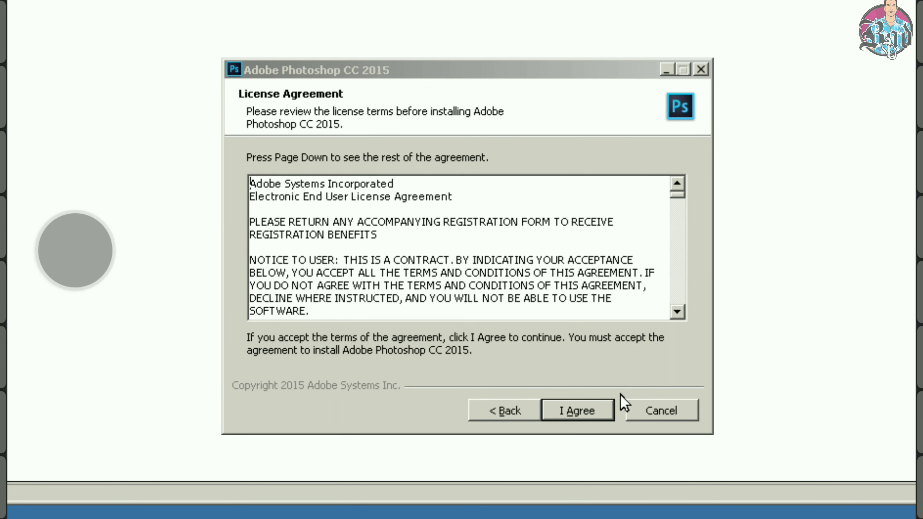
click(578, 411)
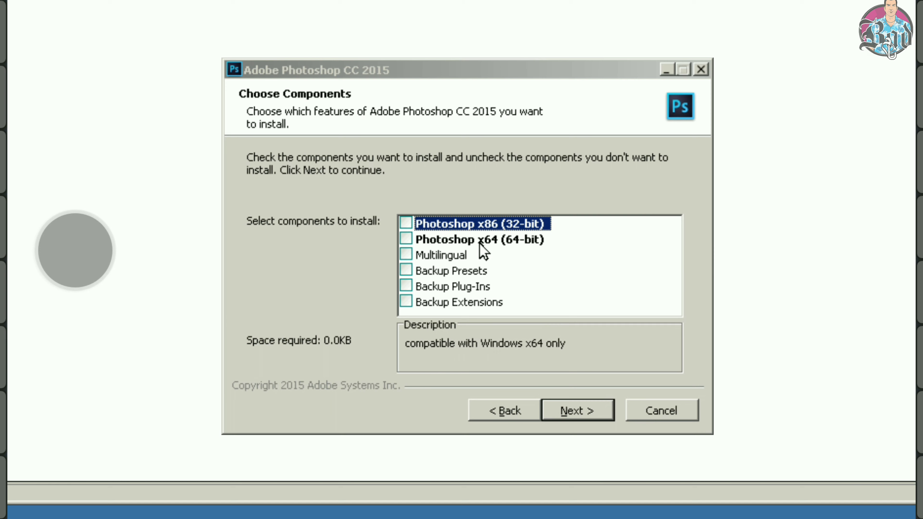
click(406, 224)
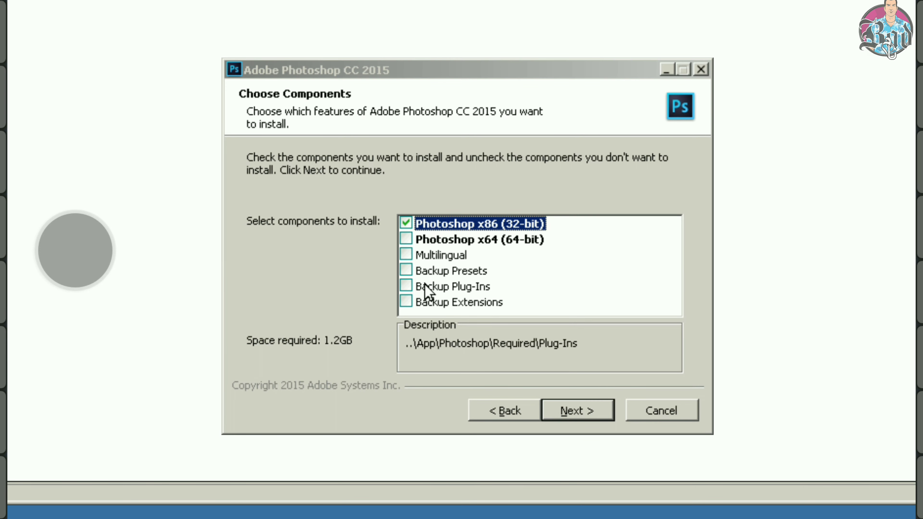
- Install into the PhotoshopPortable folder and wait until setup reports completion
click(578, 410)
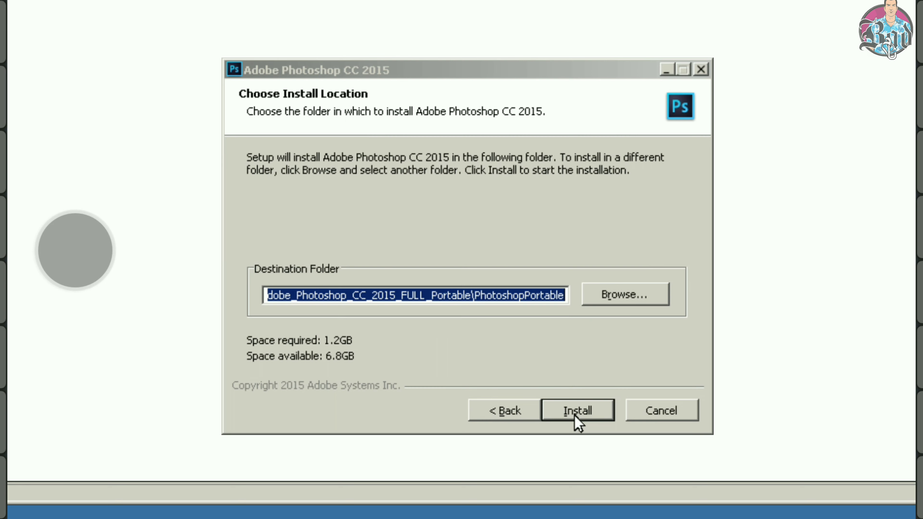
click(578, 410)
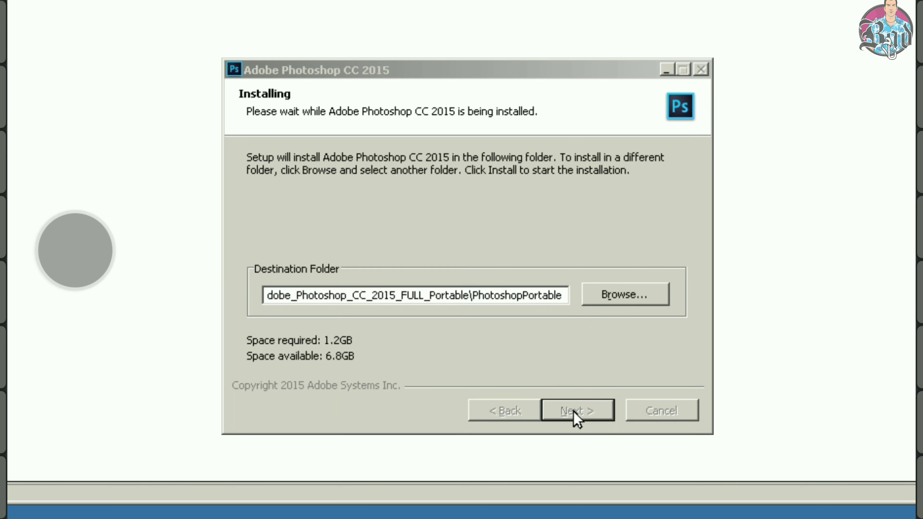
click(576, 411)
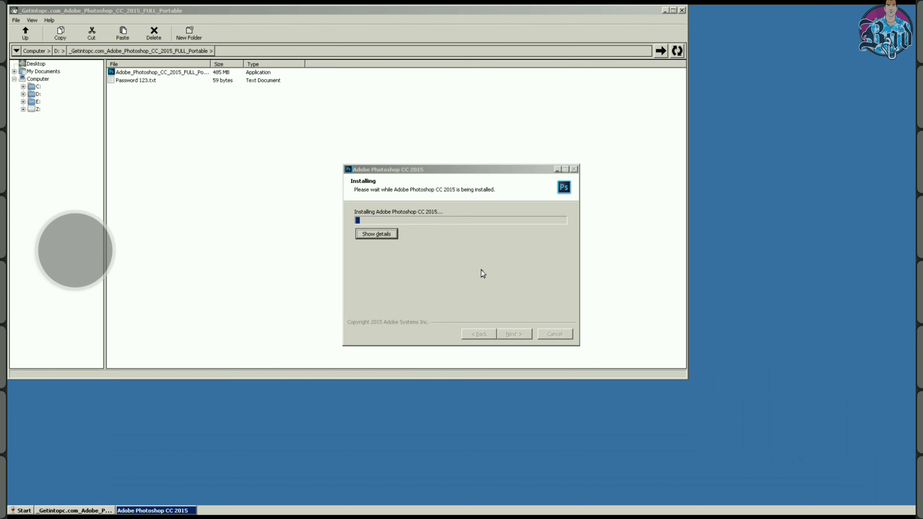
click(376, 234)
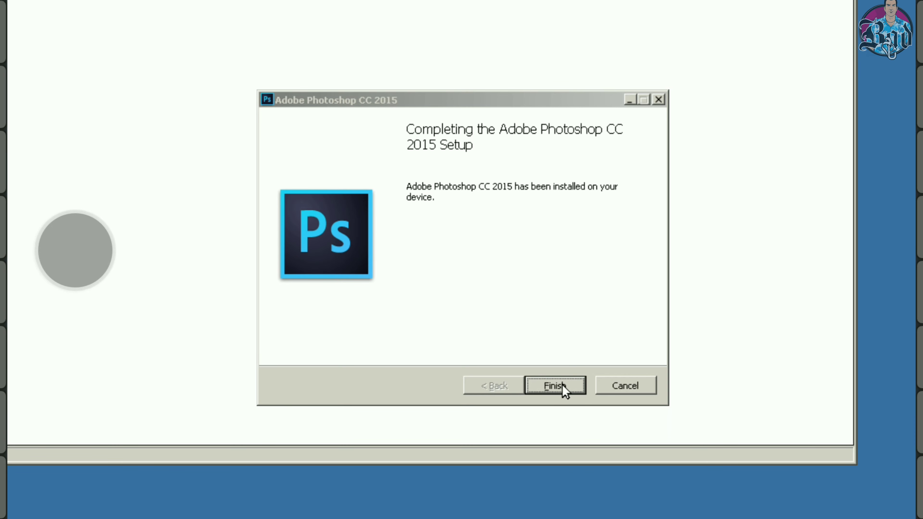
- Finish the installer, open the PhotoshopPortable folder and launch PhotoshopPortable.exe
click(554, 386)
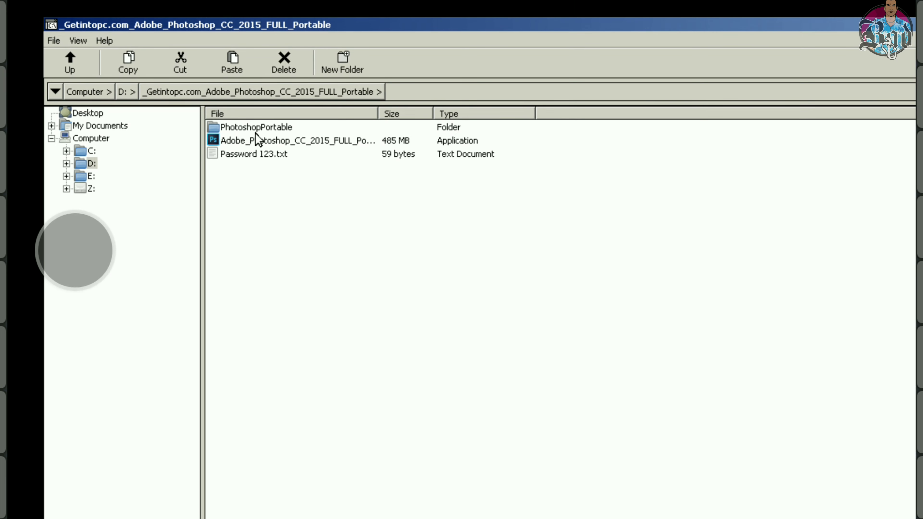
double_click(255, 127)
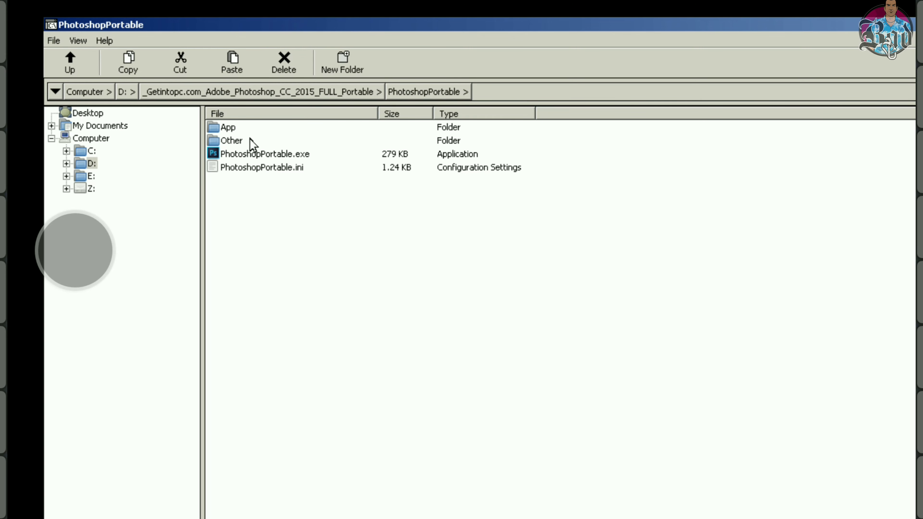
right_click(262, 153)
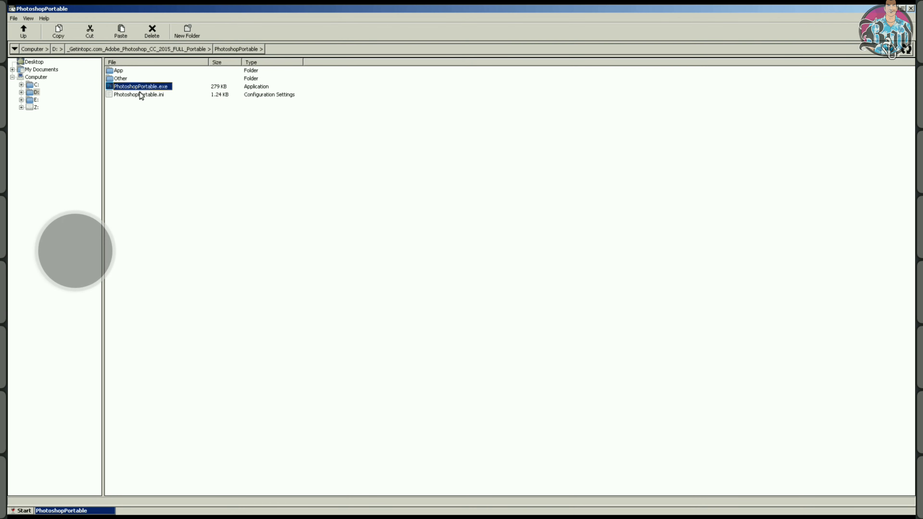
mouse_move(139, 60)
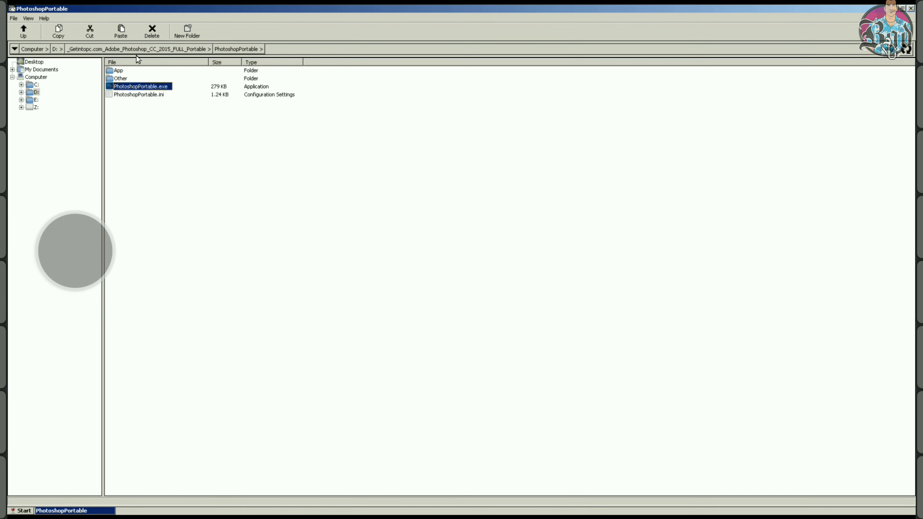
double_click(139, 86)
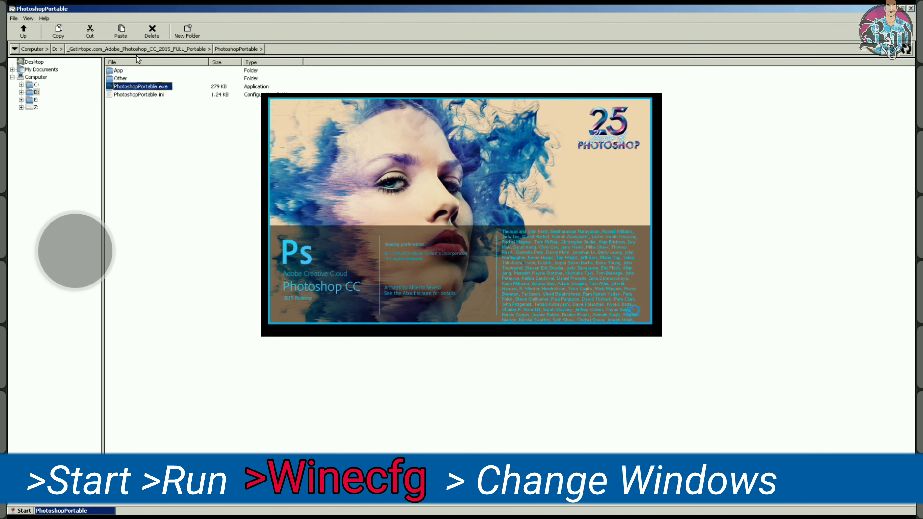
- Open the boy-in-boat sunset PNG via File > Open and add a Color Burn duplicate layer
double_click(139, 87)
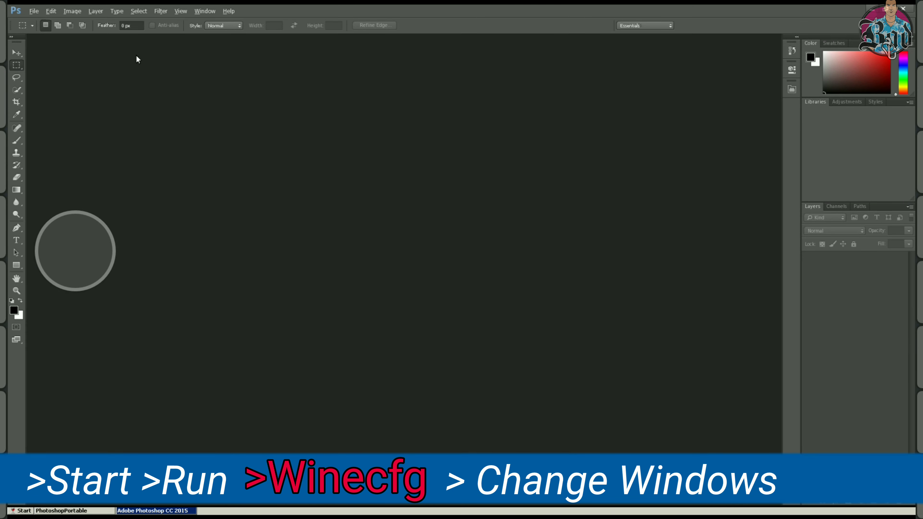
click(35, 11)
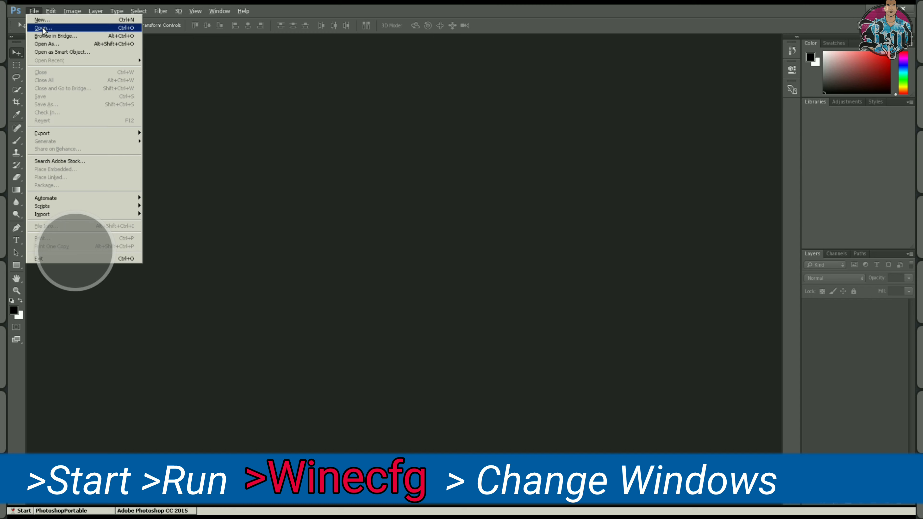
click(44, 28)
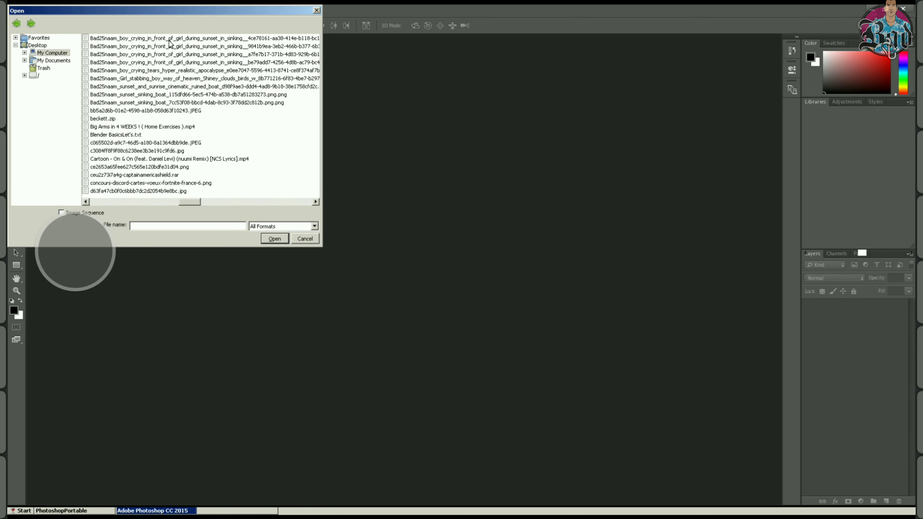
click(275, 239)
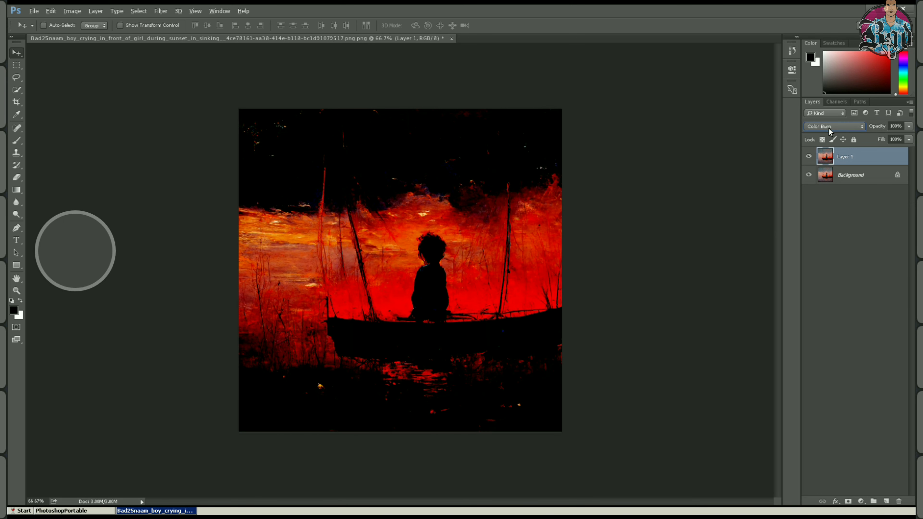
- Set Layer 1 back to Normal blending and start the Camera Raw filter on it
click(834, 126)
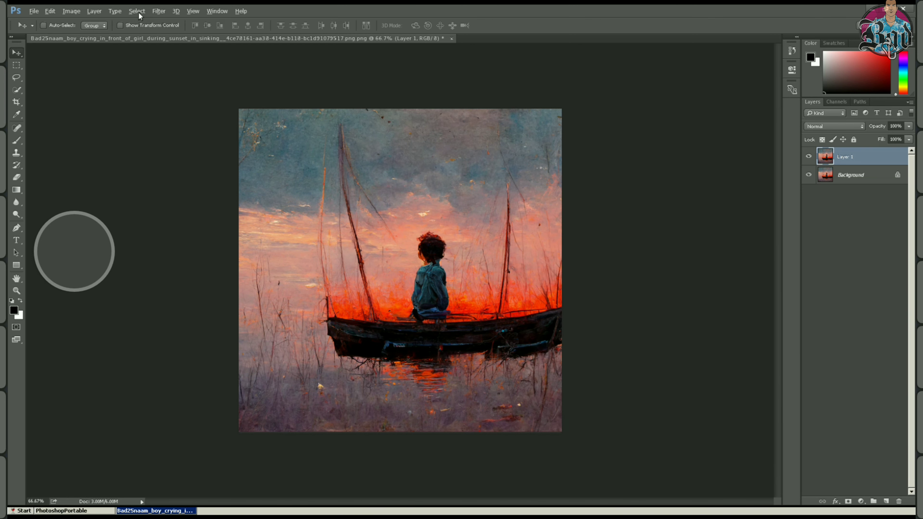
click(159, 11)
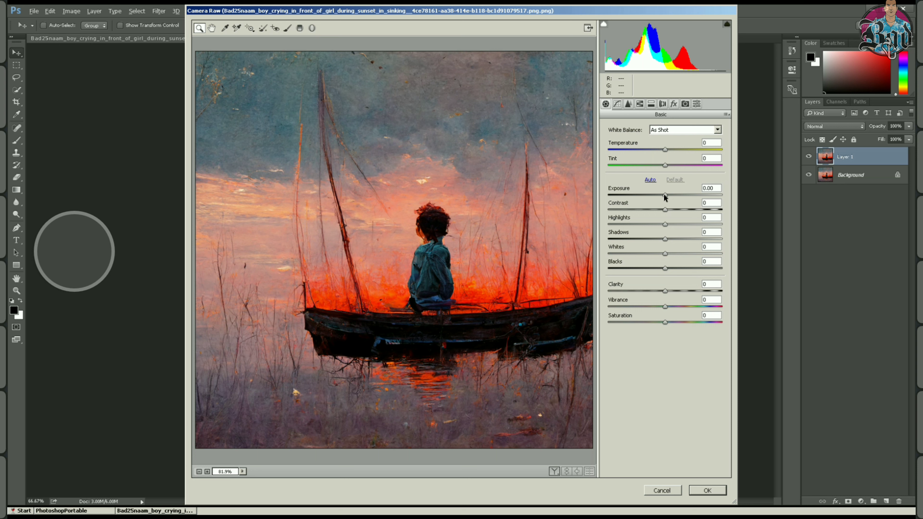
- Raise Exposure to +0.65, then cancel Camera Raw to leave the painting unchanged
drag(664, 196, 673, 196)
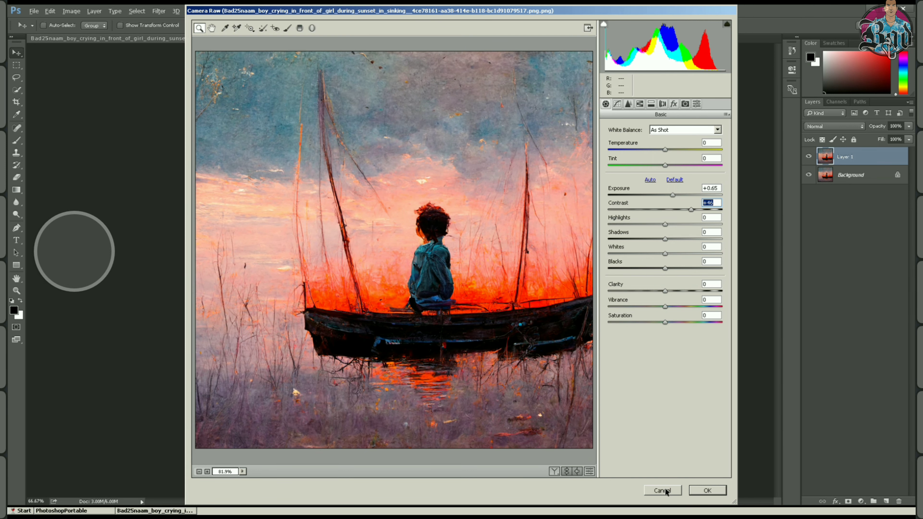
click(664, 490)
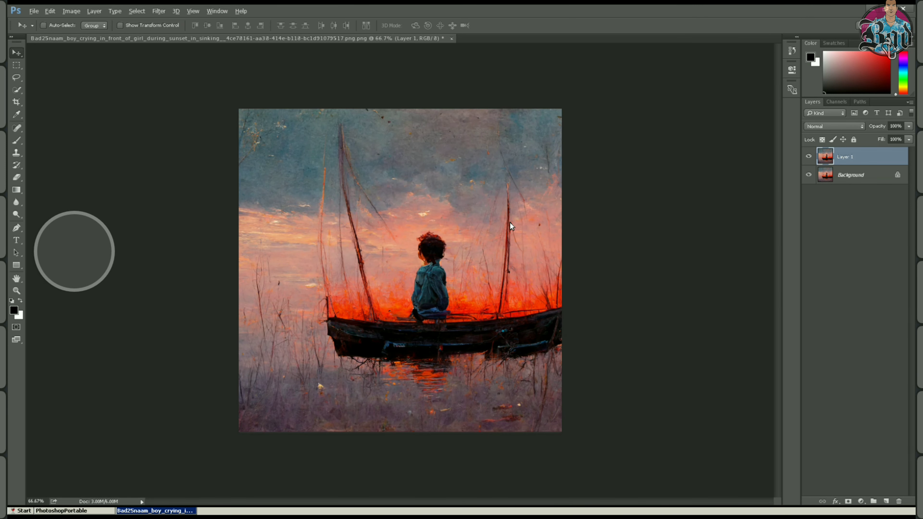